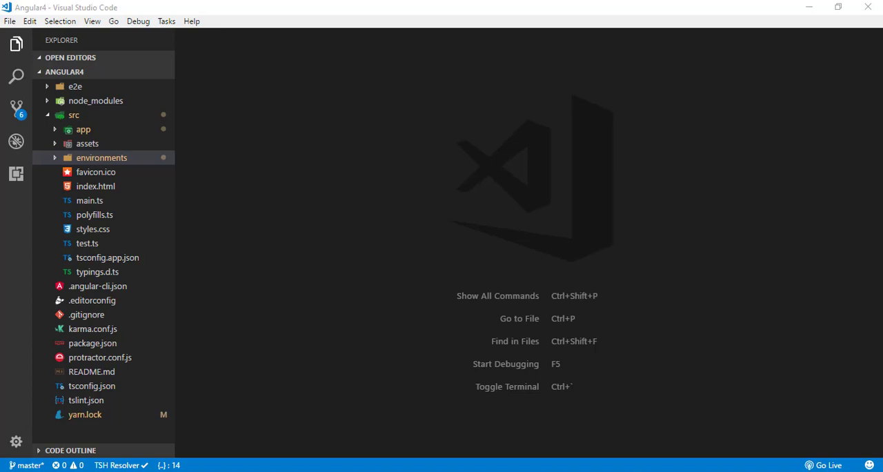
pyautogui.moveTo(414, 396)
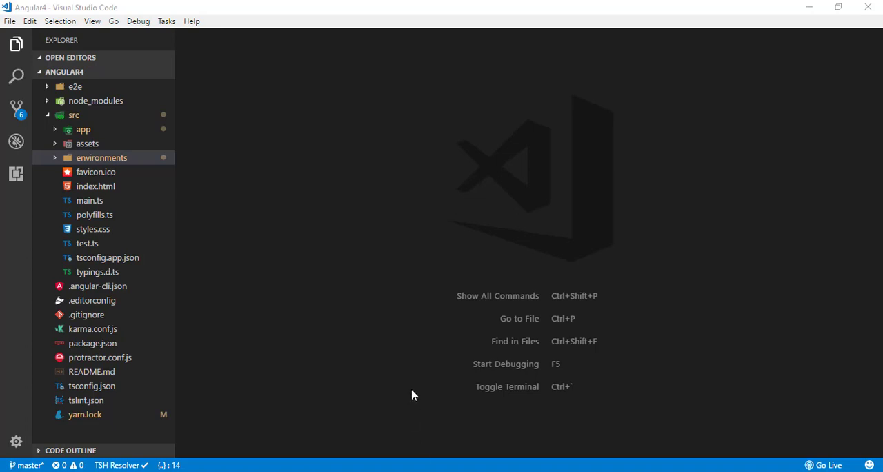
pyautogui.moveTo(410, 368)
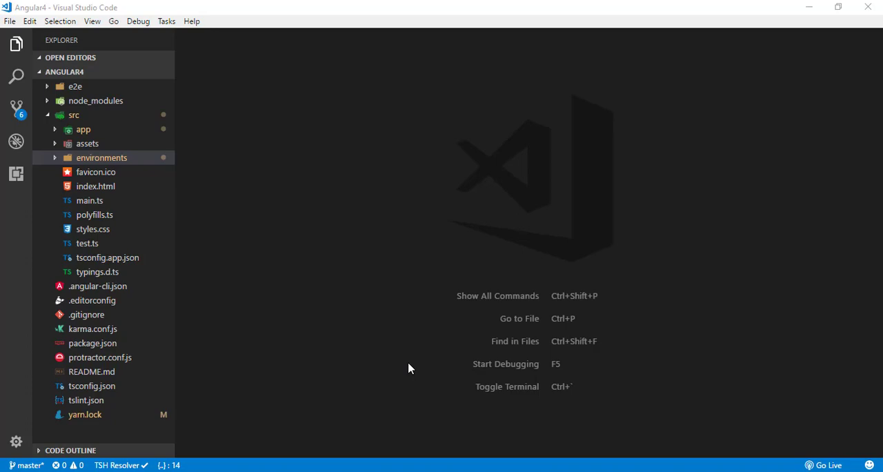
pyautogui.moveTo(135, 374)
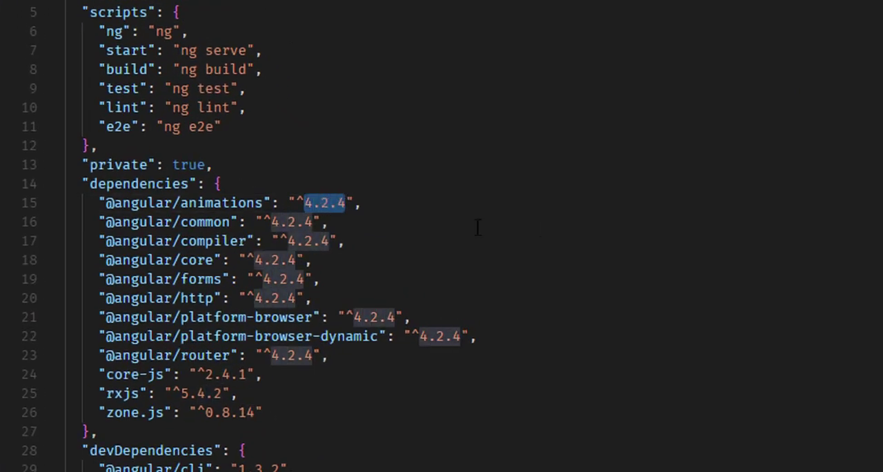
pyautogui.moveTo(544, 228)
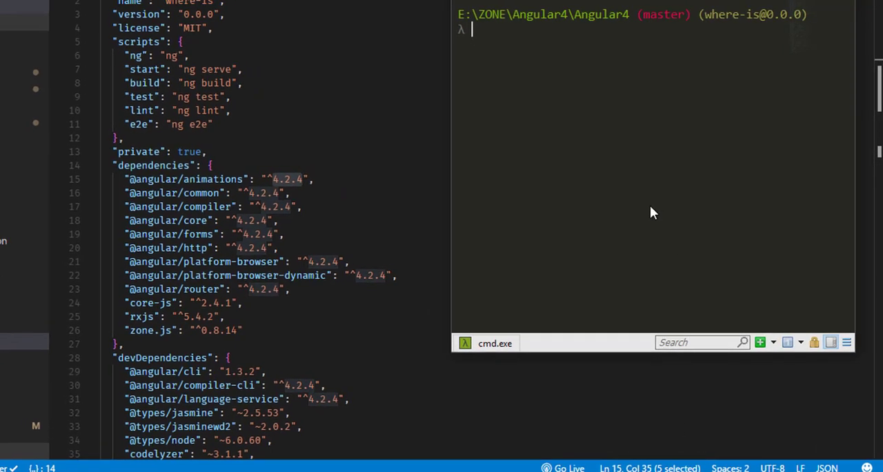
# Step: Launch the Angular dev server with ng serve in Cmder
pyautogui.write('ng serve')
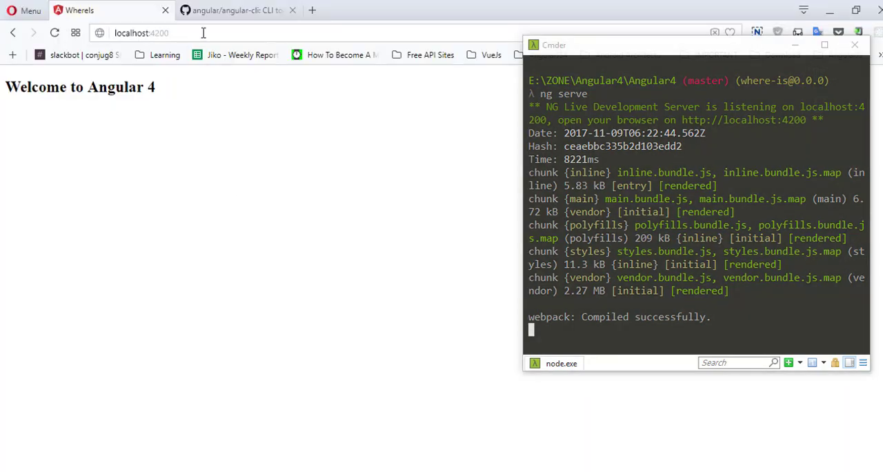
pyautogui.moveTo(303, 242)
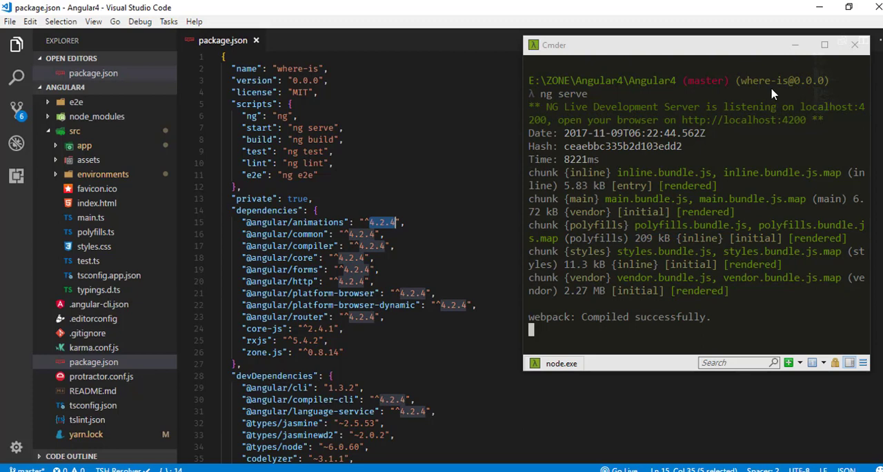
pyautogui.moveTo(801, 53)
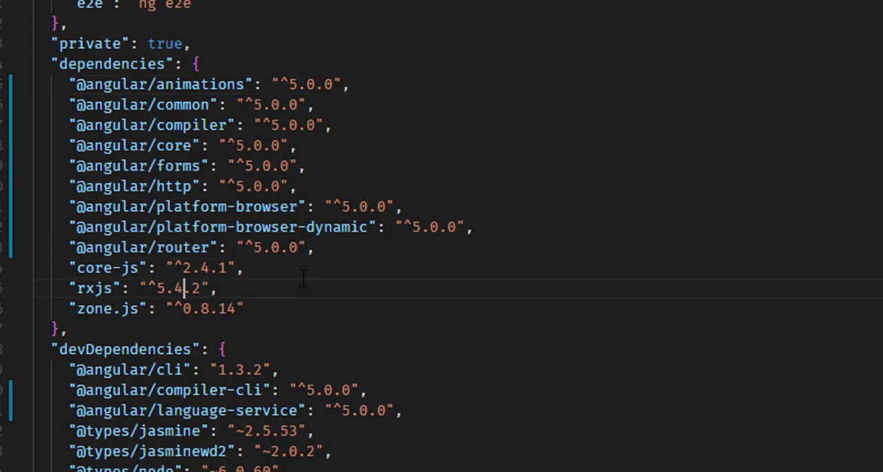
# Step: Change the Angular package versions in package.json to ^5.0.0 and rxjs to ^5.5.2
pyautogui.write('5')
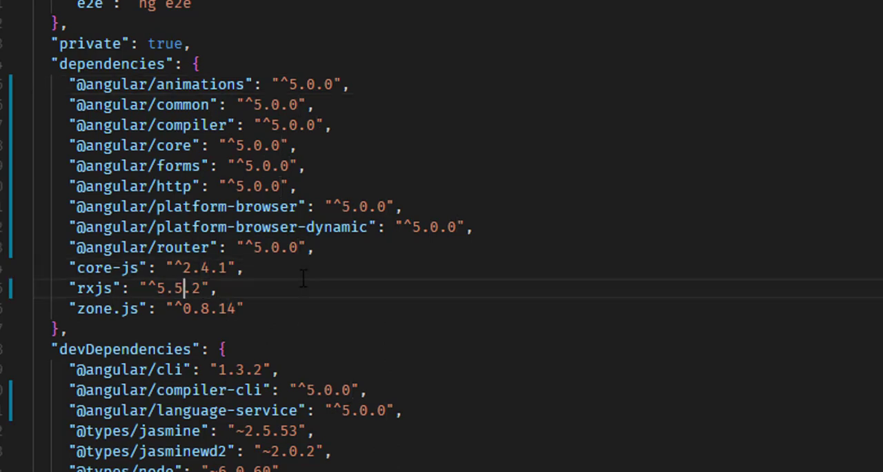
pyautogui.scroll(-3)
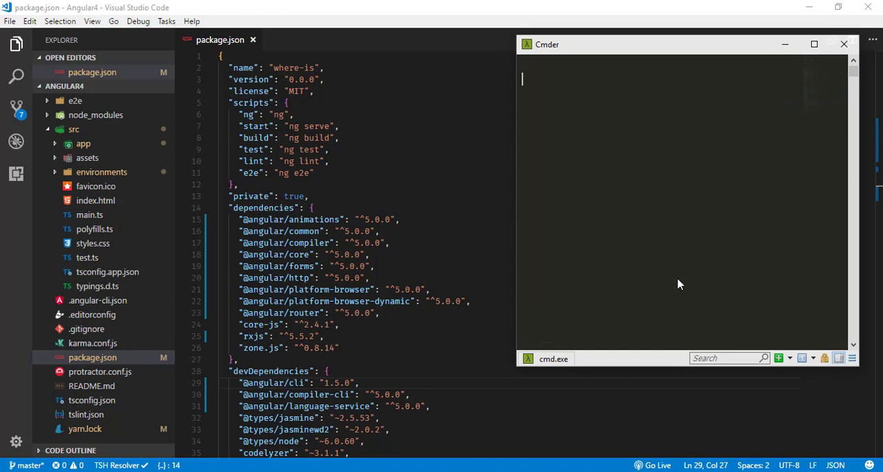
# Step: Remove the node_modules folder with rm -rf node_modules in Cmder
pyautogui.write('rm -rf node_modules\\')
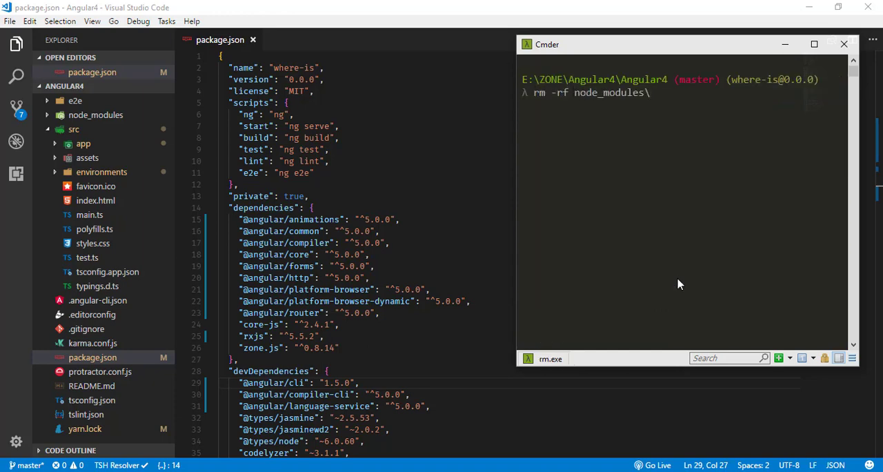
pyautogui.press('Enter')
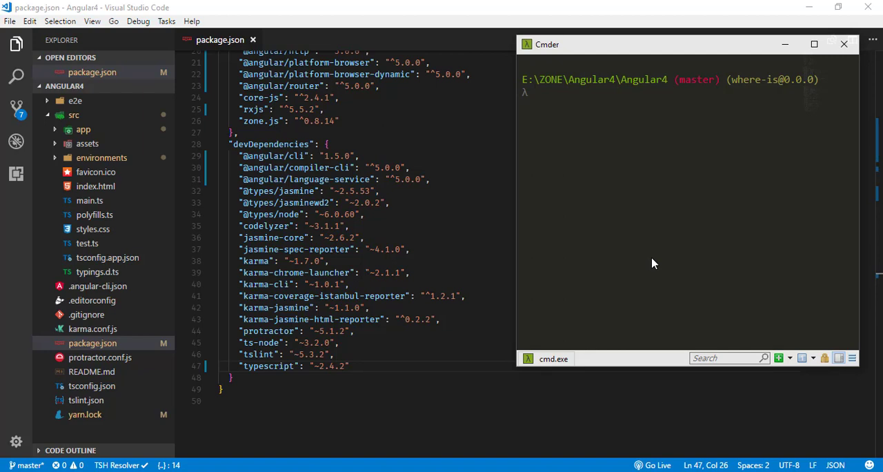
pyautogui.write('npm in')
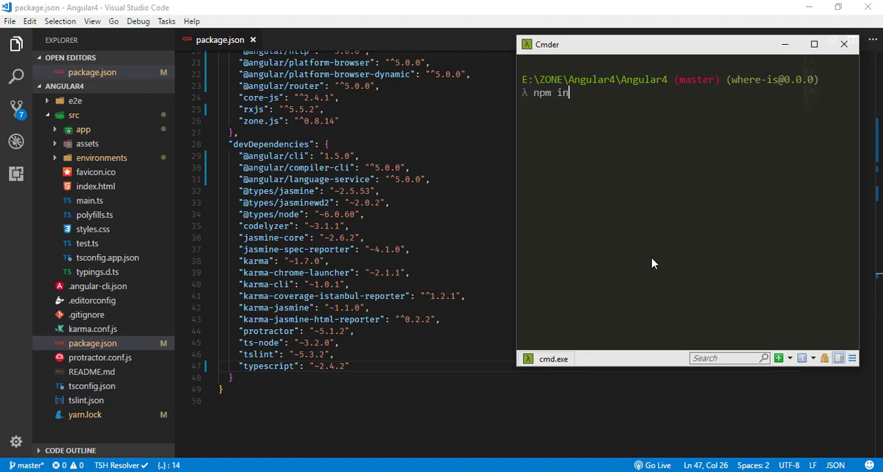
pyautogui.press('Backspace')
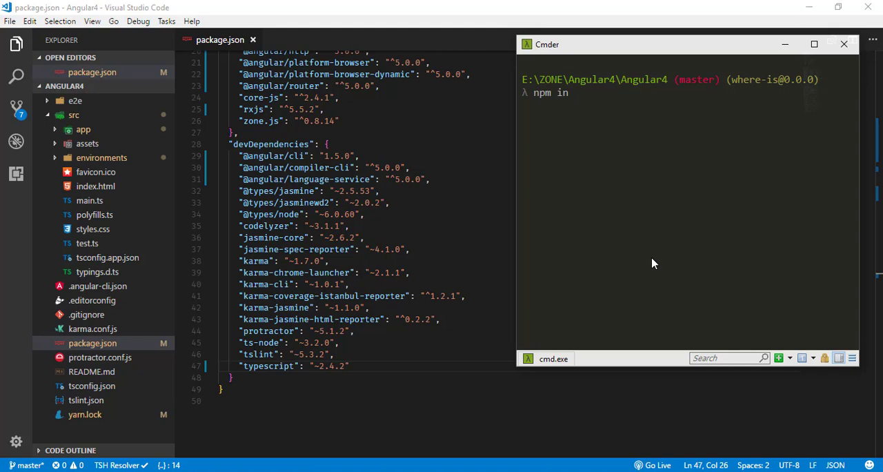
pyautogui.write('stall')
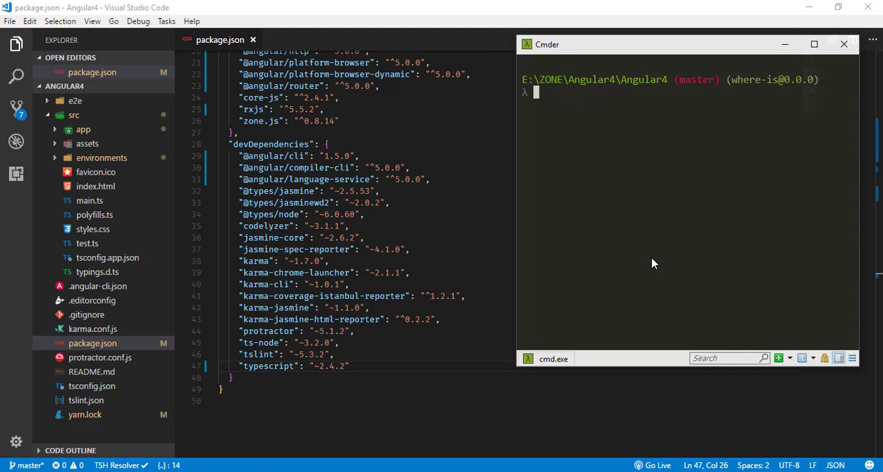
# Step: Run yarn install in Cmder to reinstall every project dependency
pyautogui.write('yarn')
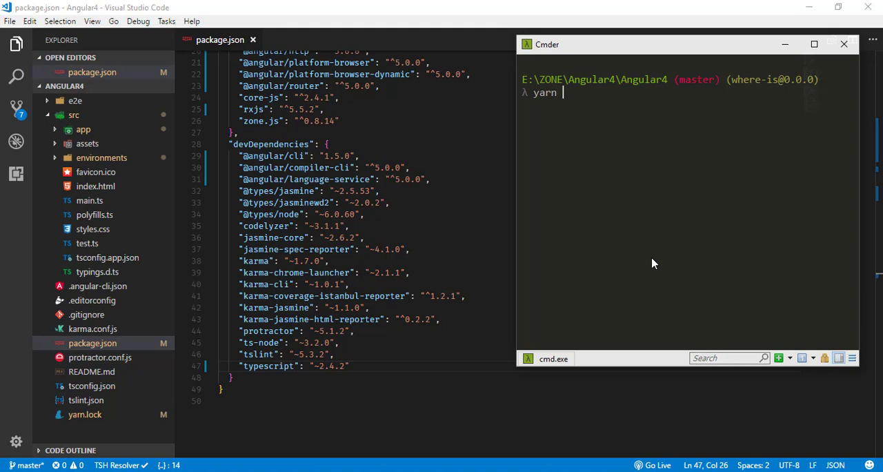
pyautogui.write('int')
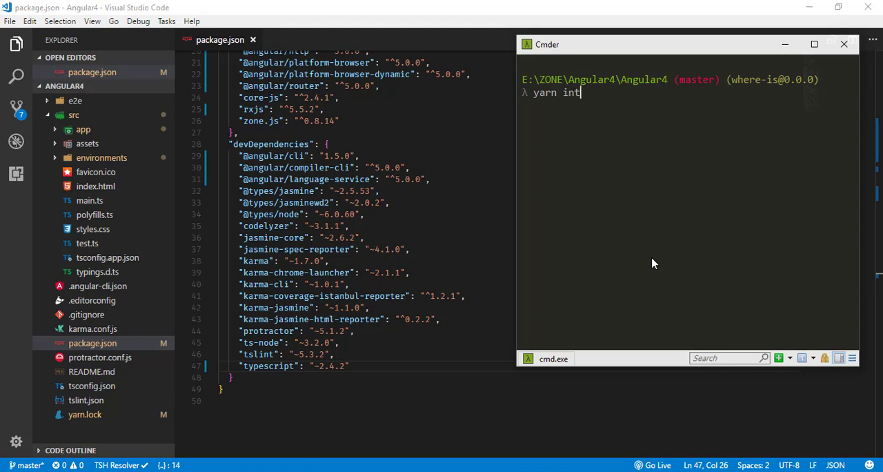
pyautogui.write('stall')
pyautogui.press('Enter')
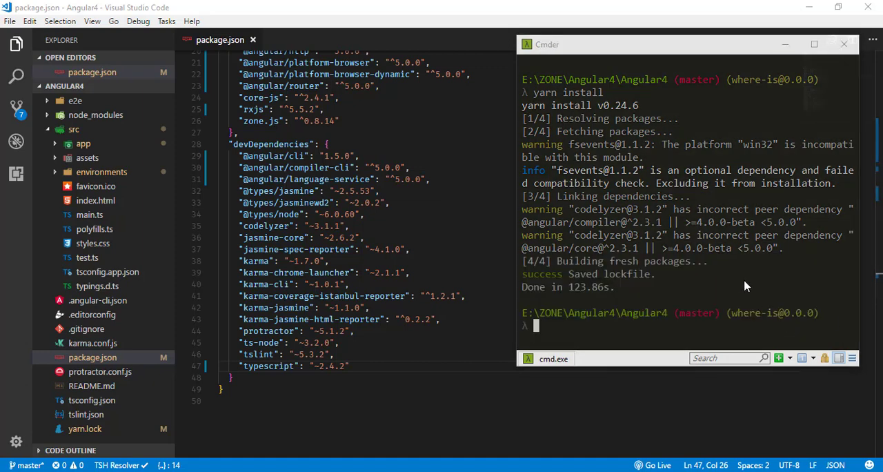
pyautogui.moveTo(725, 275)
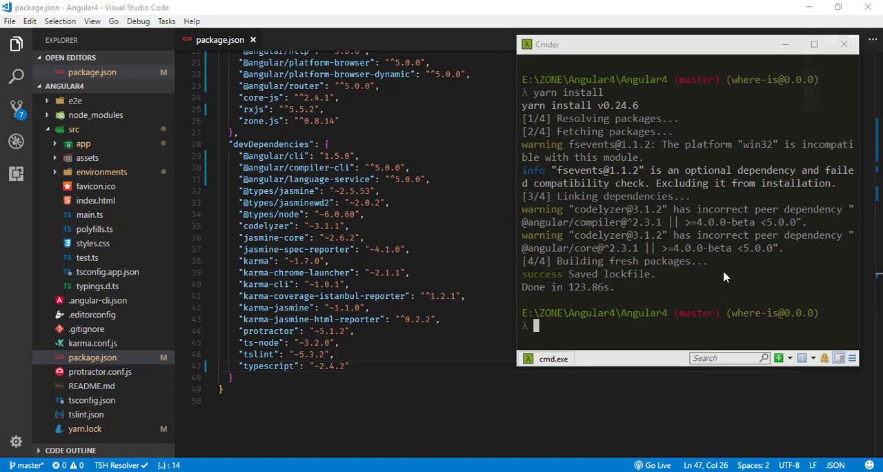
# Step: Rebuild and serve the upgraded app at localhost:4200 with ng serve
pyautogui.write('ng serve')
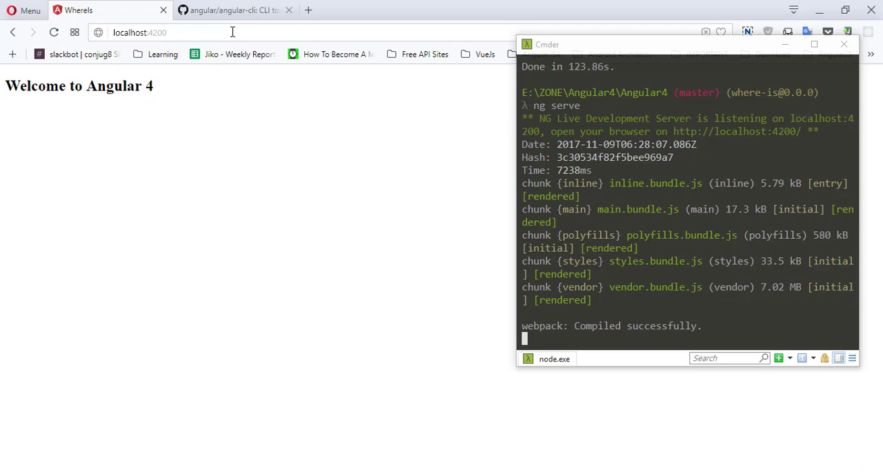
# Step: Open Opera's DevTools Console to check the app runs in development mode without errors
pyautogui.press('F12')
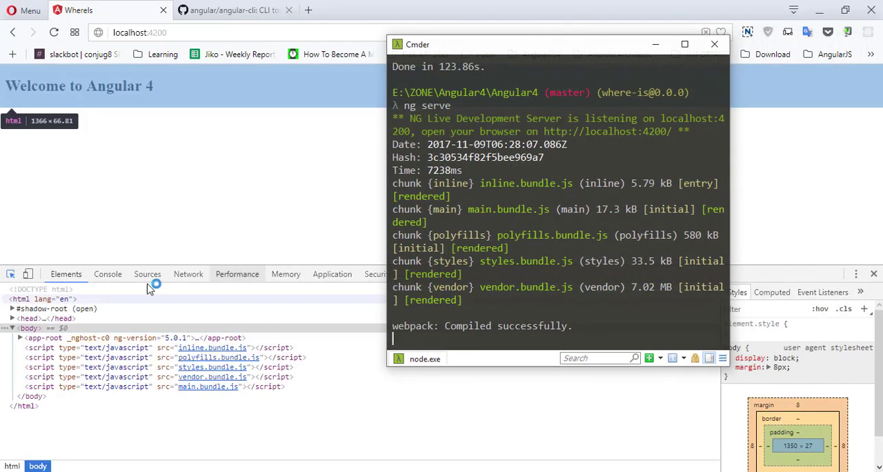
pyautogui.click(107, 274)
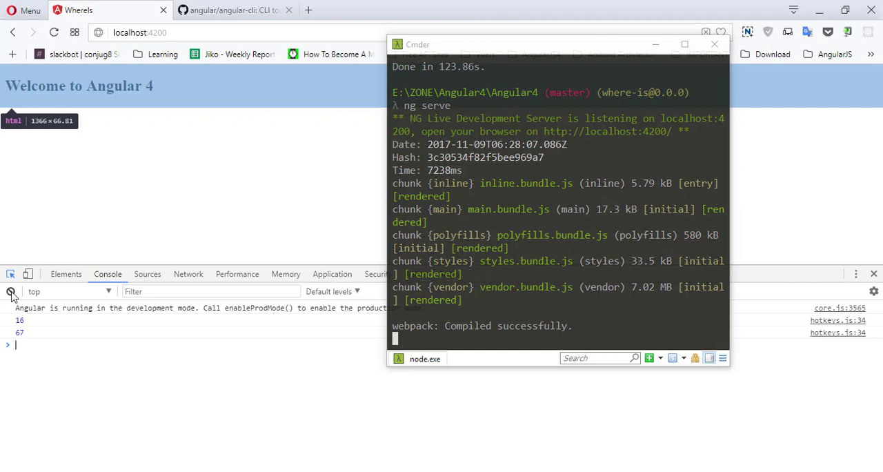